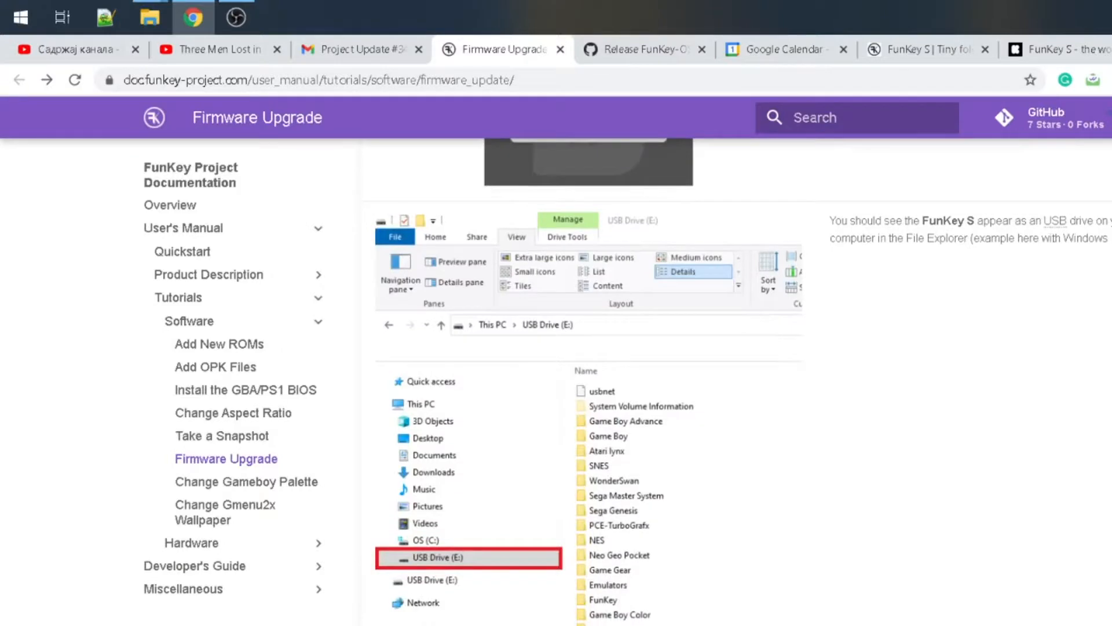
# Scroll down the Firmware Upgrade page to the Eject USB and reboot-to-update instructions.
pyautogui.scroll(-3)
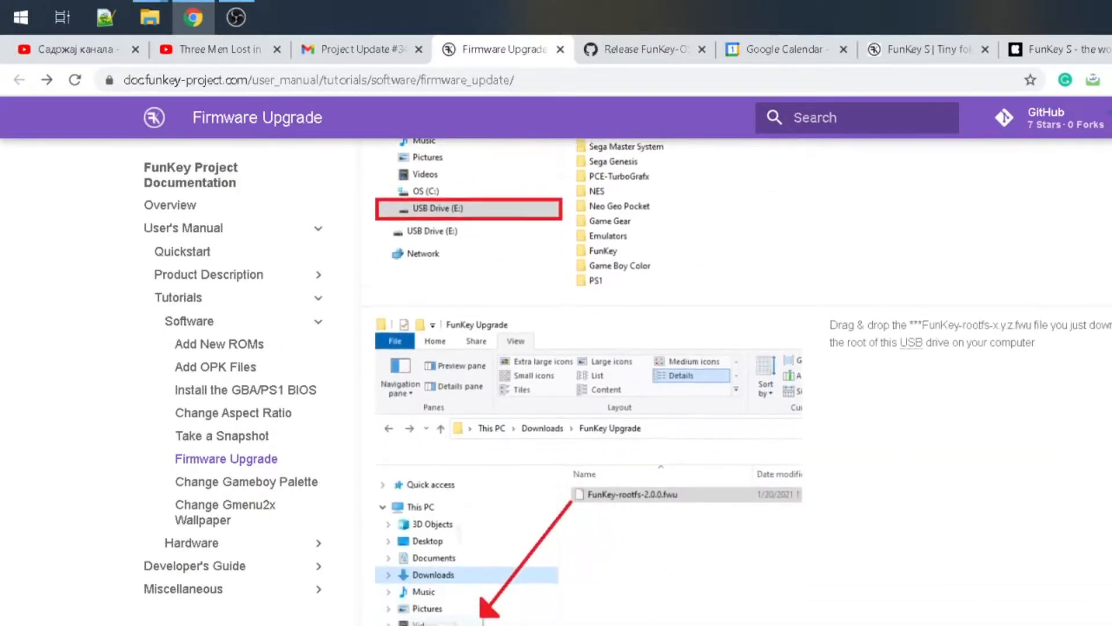
pyautogui.scroll(-3)
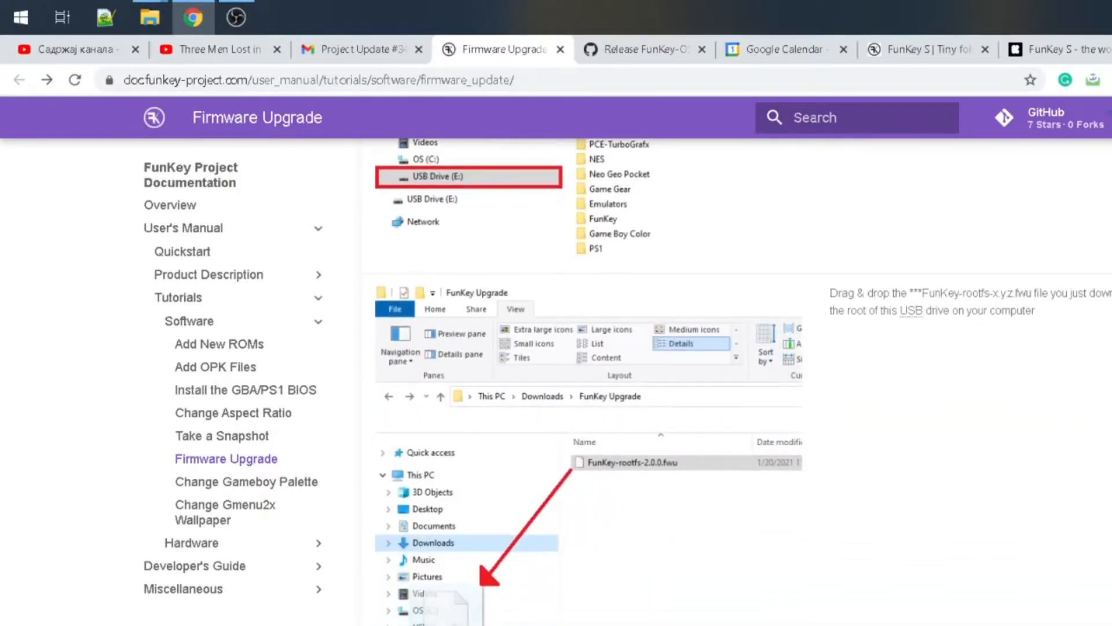
pyautogui.scroll(-3)
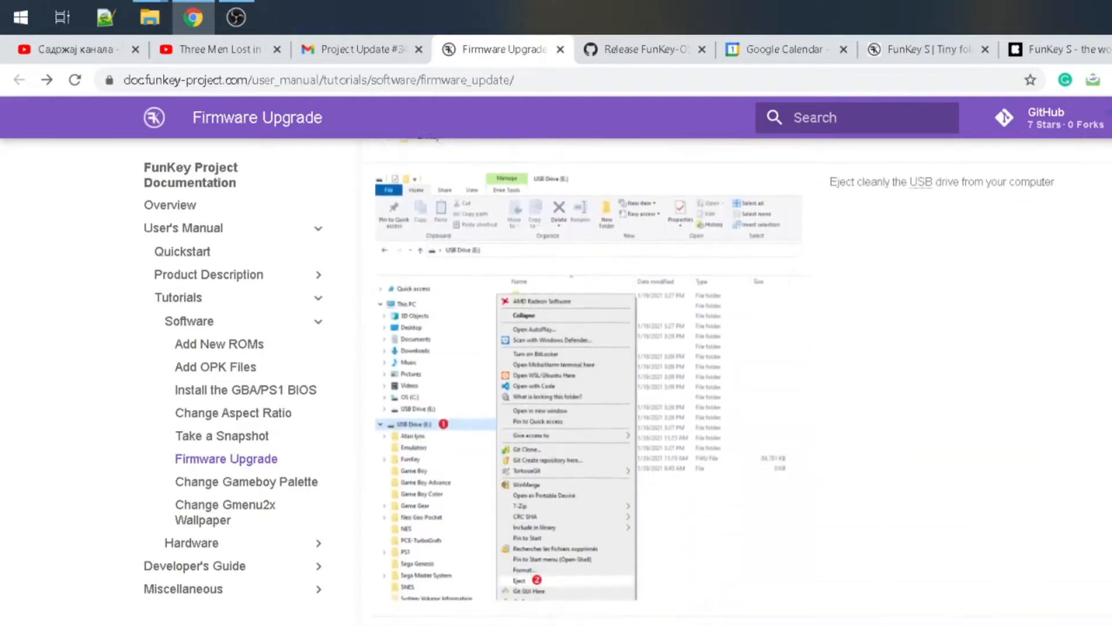
pyautogui.scroll(-3)
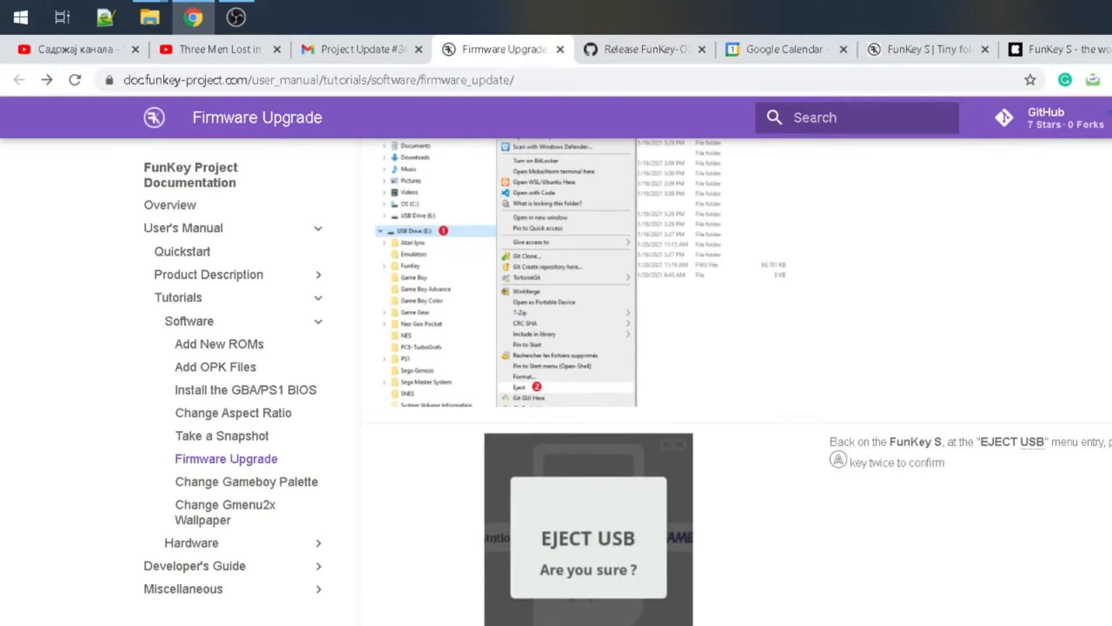
pyautogui.scroll(-3)
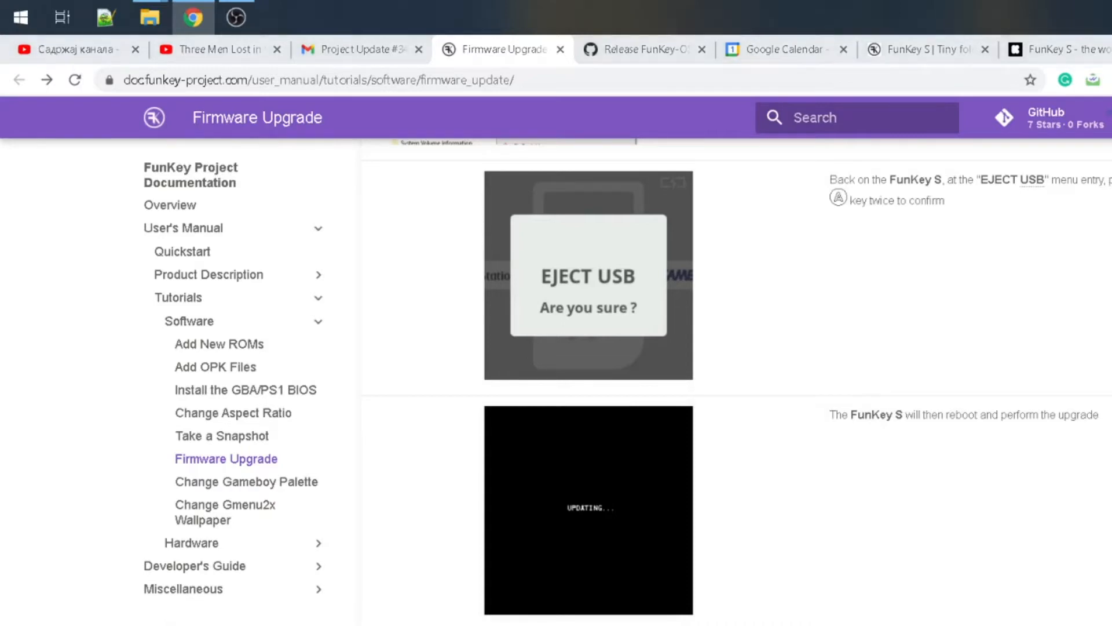
# Show the root of USB Drive (I:) with its console folders in a maximized File Explorer window.
pyautogui.click(150, 17)
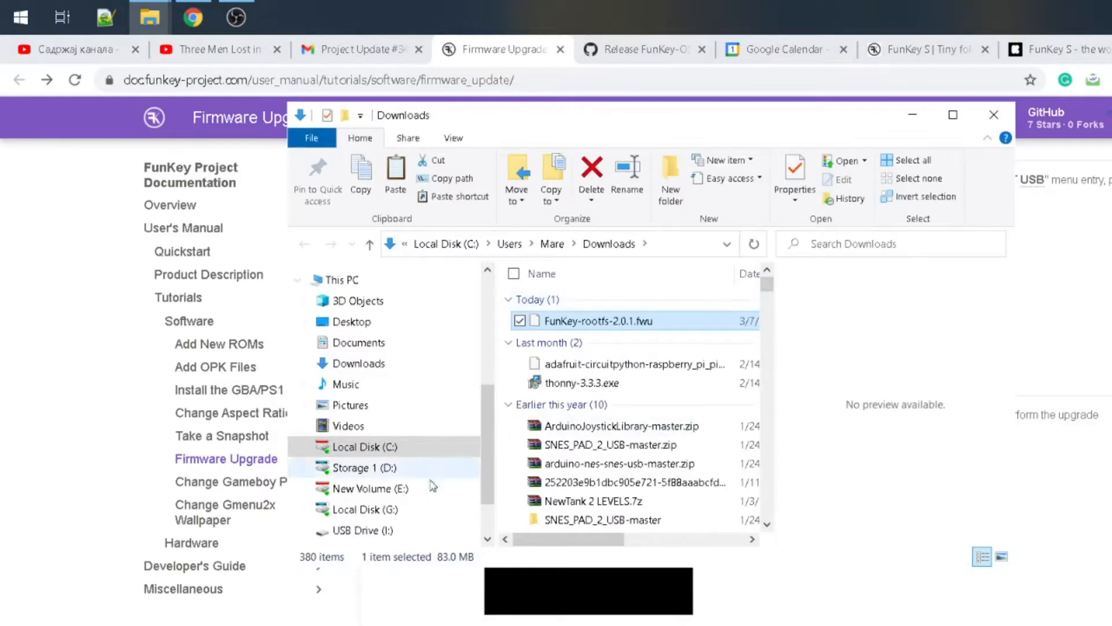
pyautogui.click(367, 529)
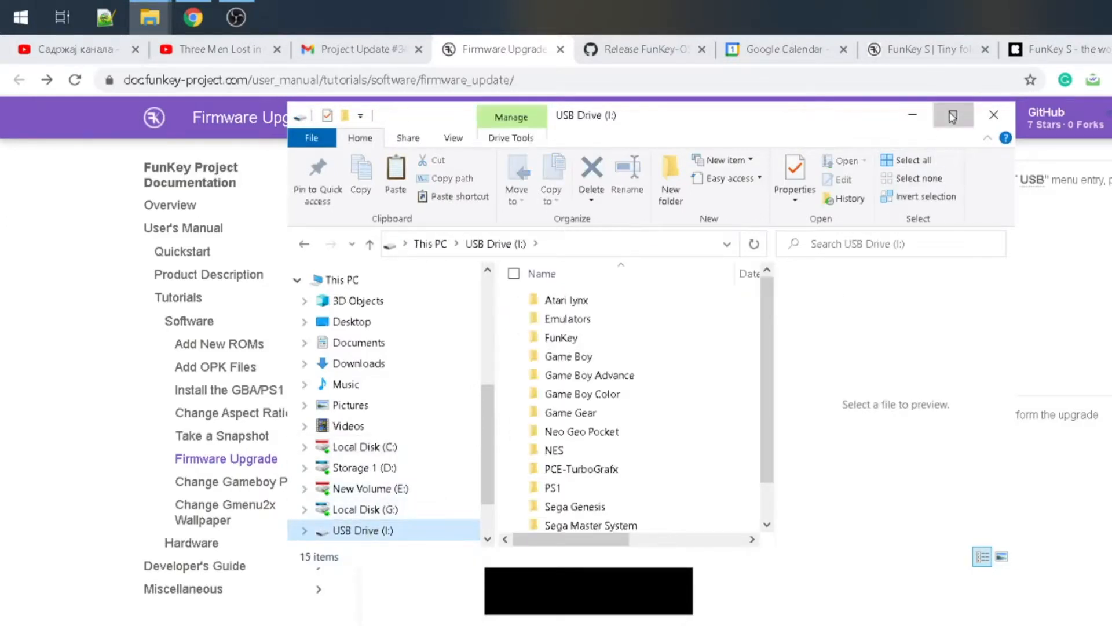
pyautogui.click(954, 115)
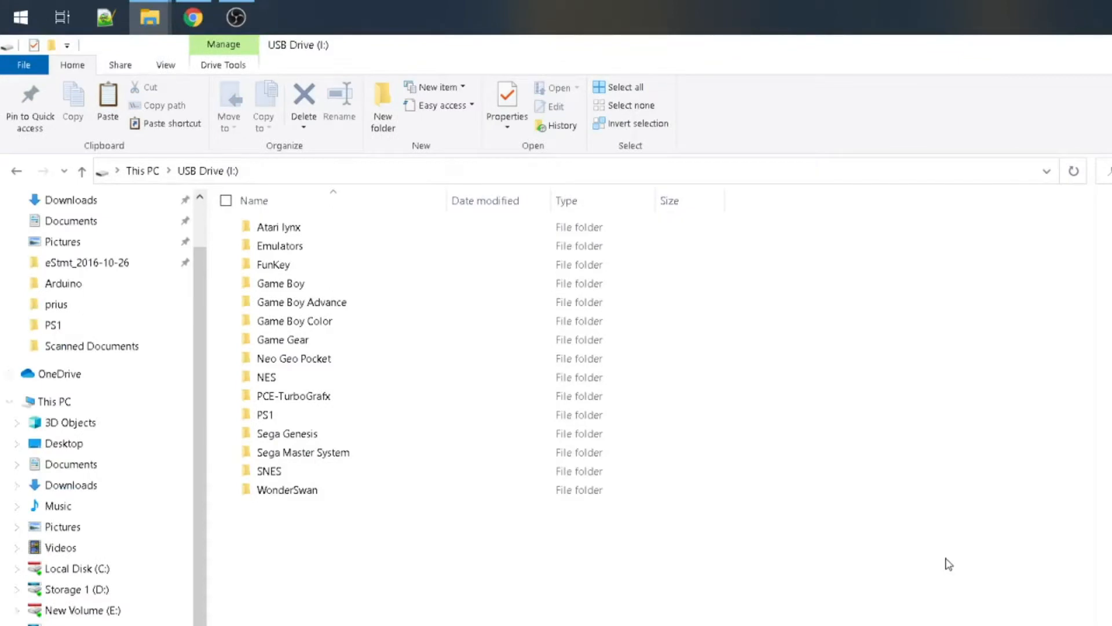